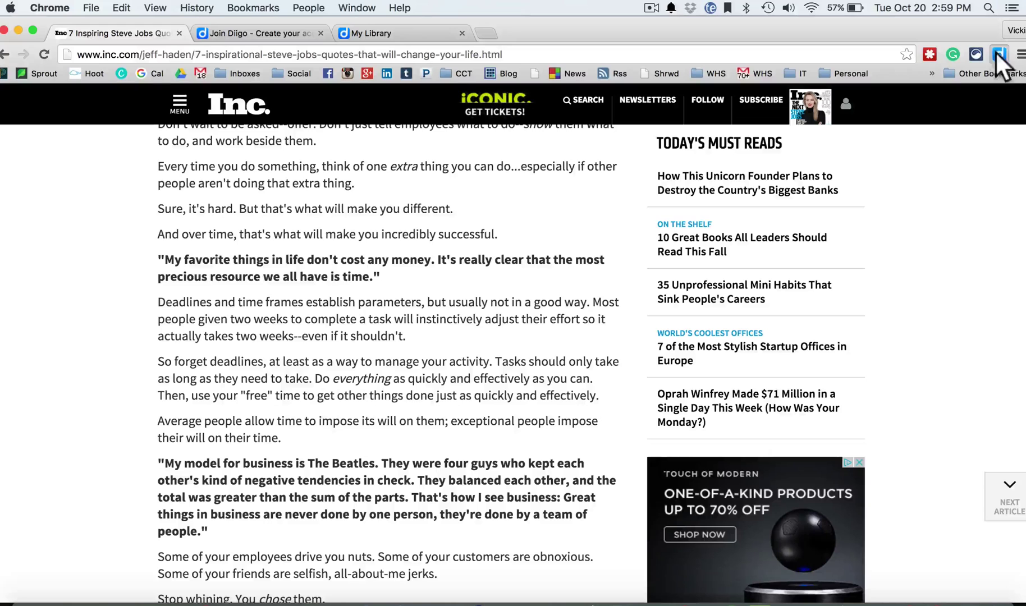
Dismiss Diigo's reload warning and refresh the Inc.com Steve Jobs quotes article
click(998, 55)
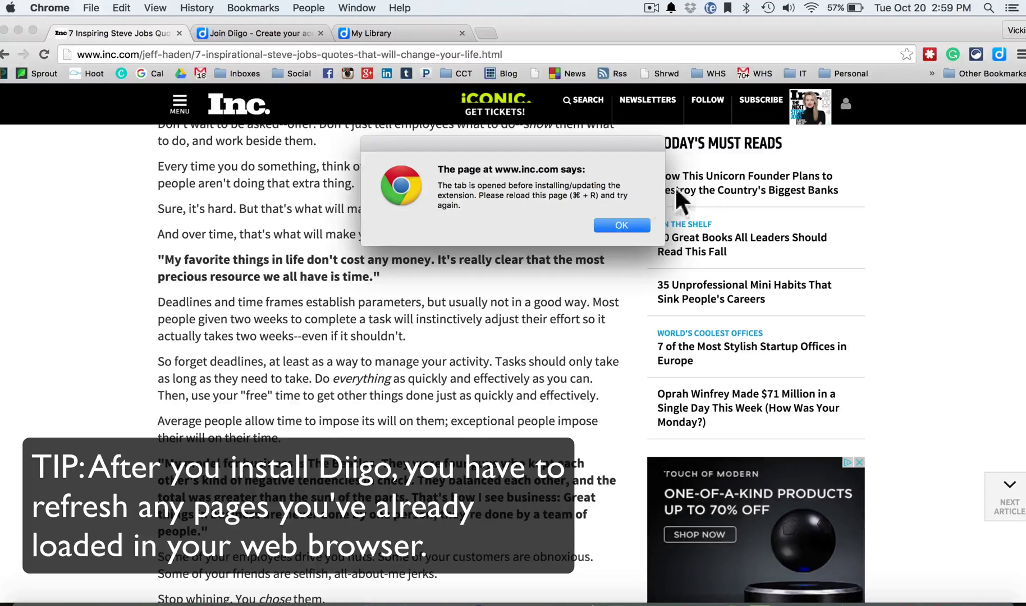
click(619, 225)
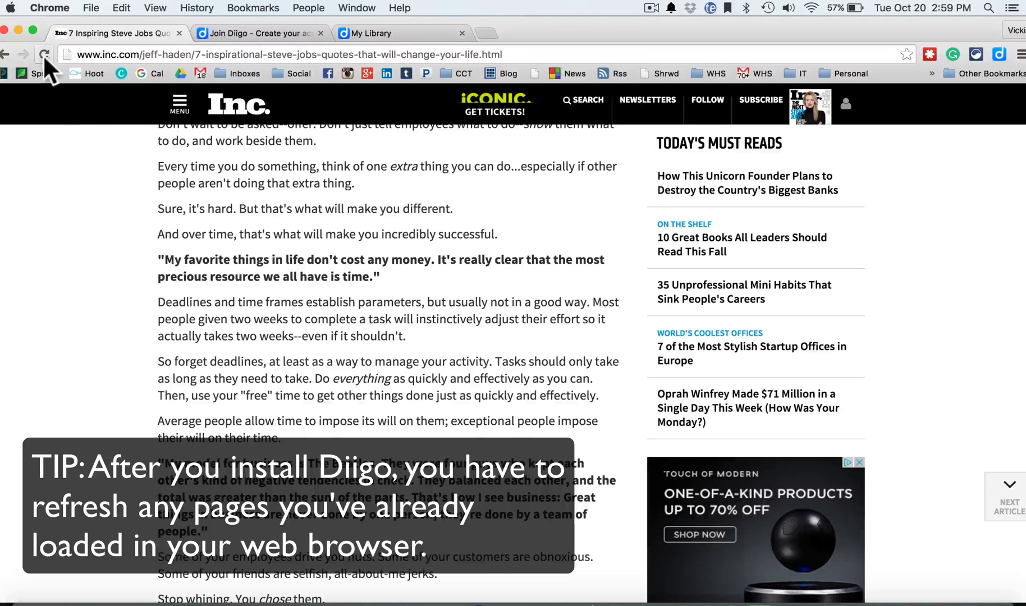
click(45, 54)
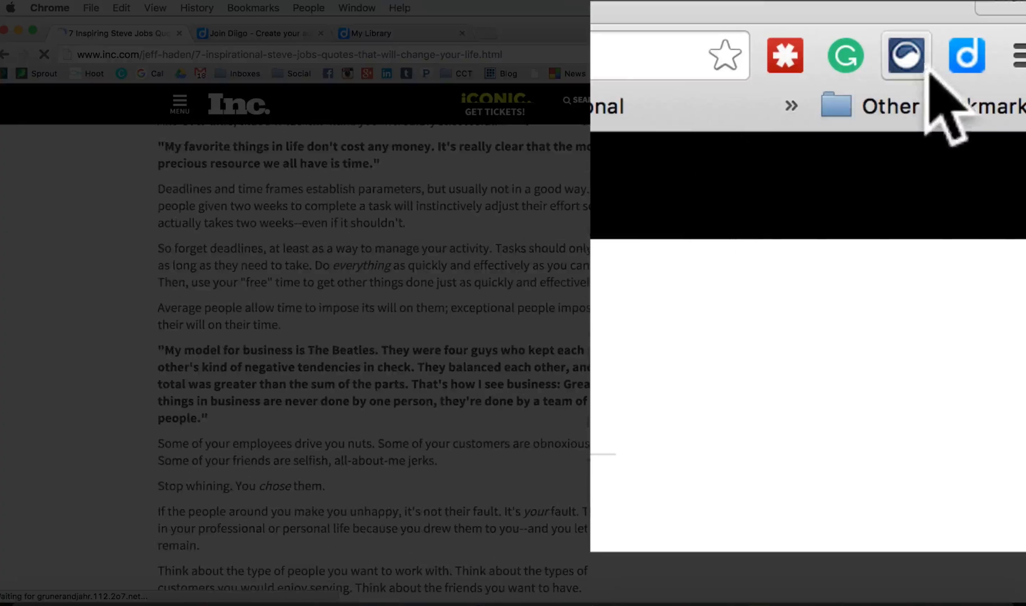
Highlight the 'time is the most precious resource' quote in yellow and start a sticky note
click(966, 55)
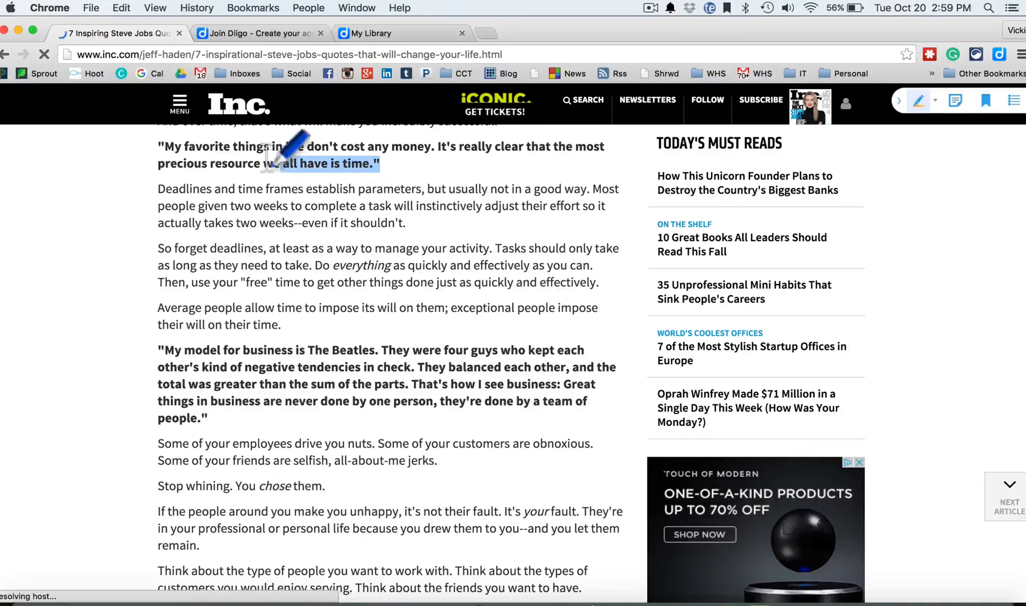
click(918, 100)
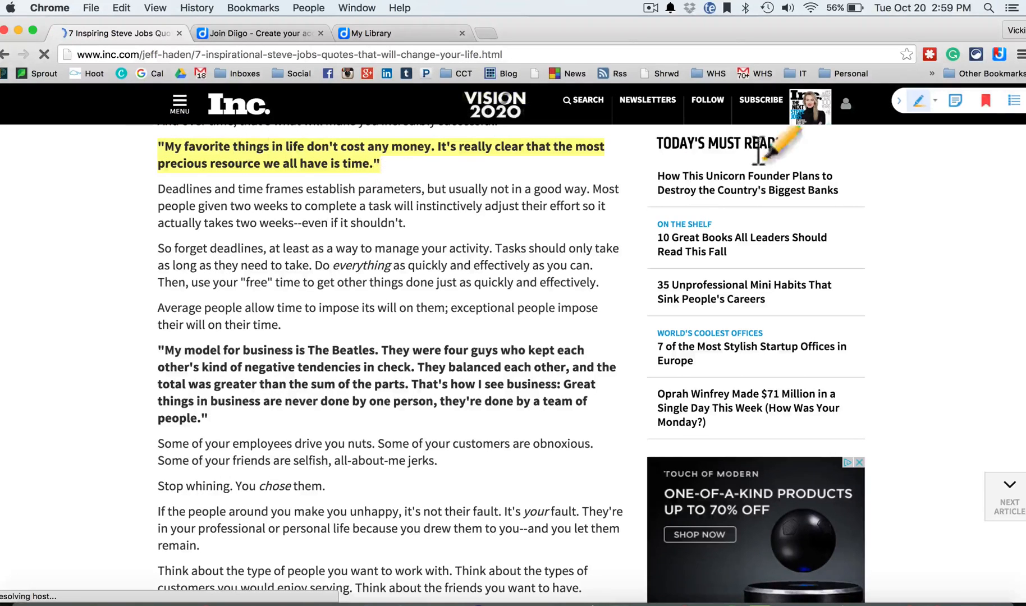
click(918, 100)
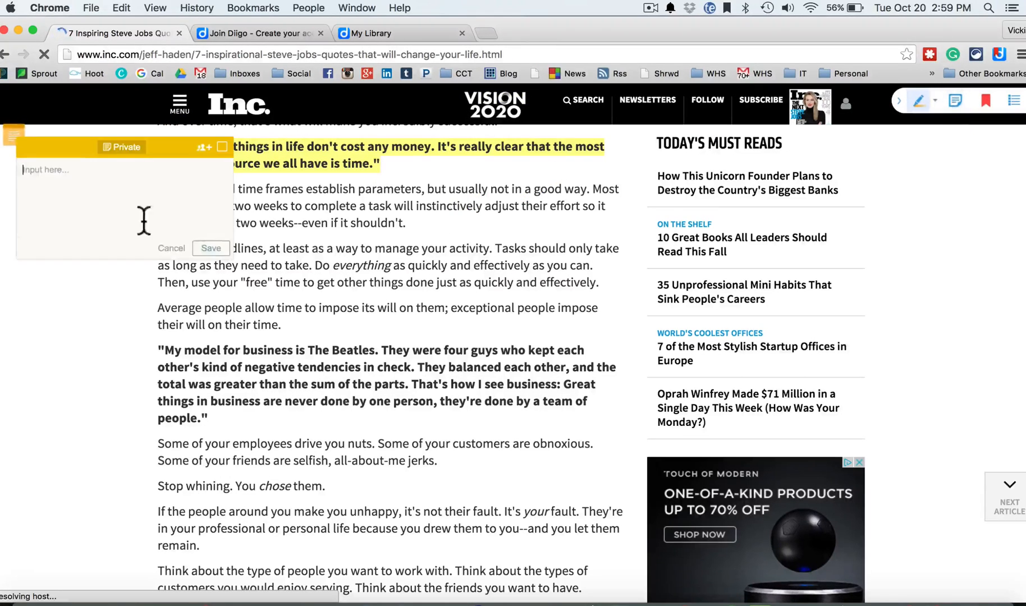
Save a private sticky note reading 'Great quotes'
text(Gre)
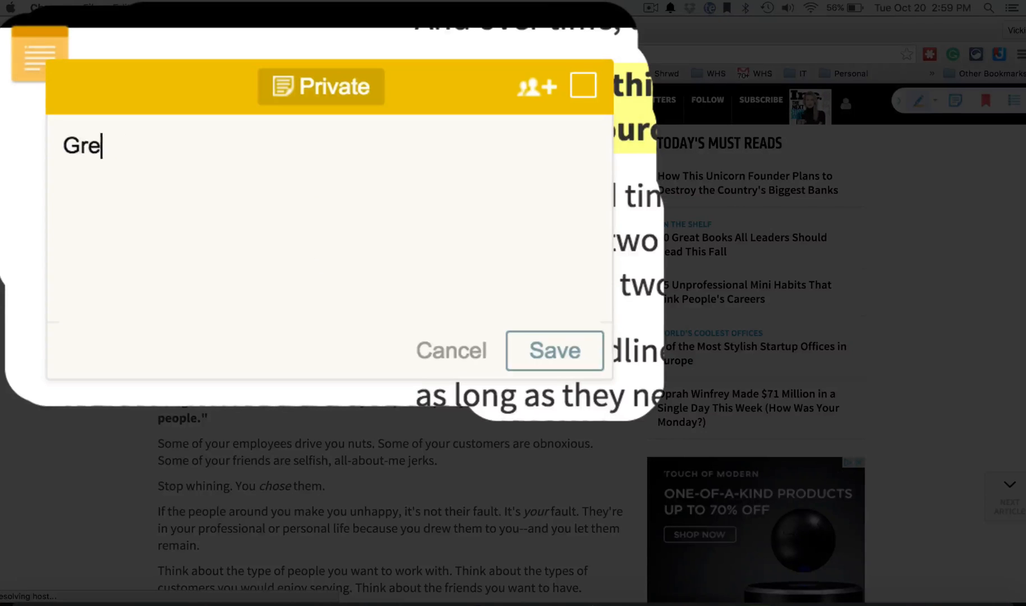
text(at quotes)
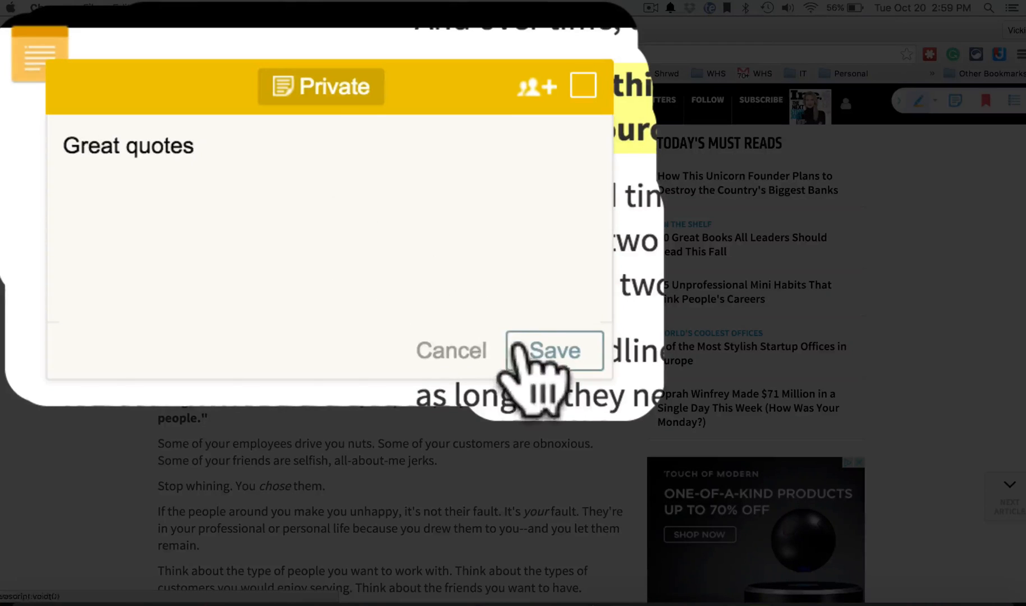
click(555, 350)
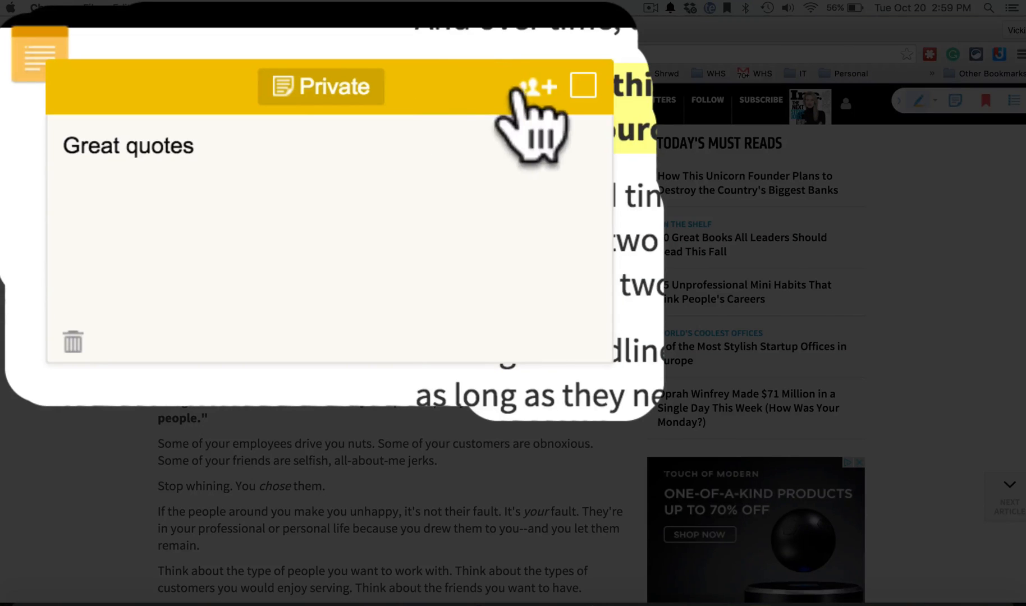
Post the comment 'Great article on Steve Jobs' to the educators group
click(536, 85)
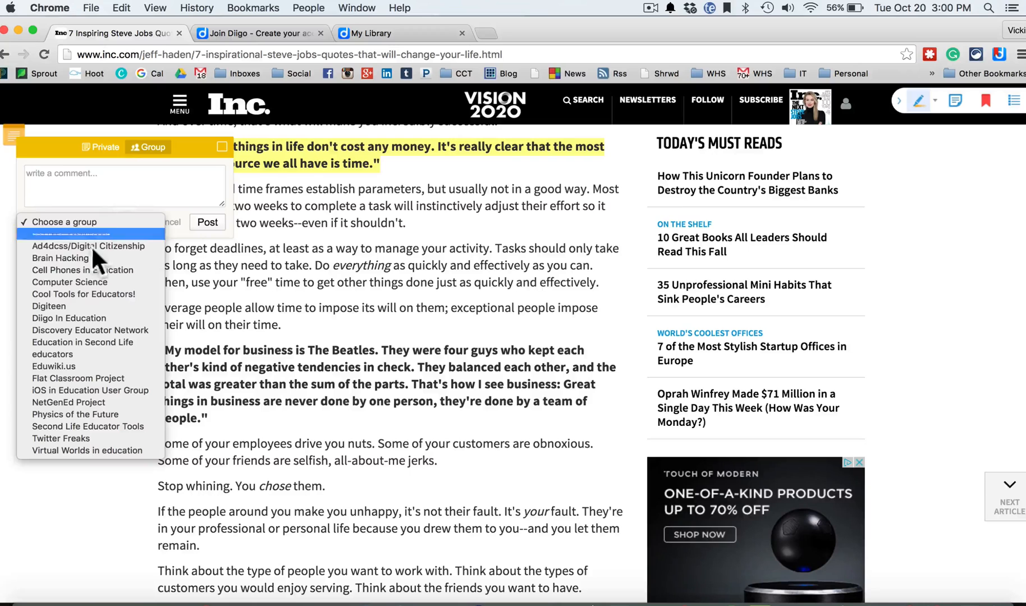
click(78, 222)
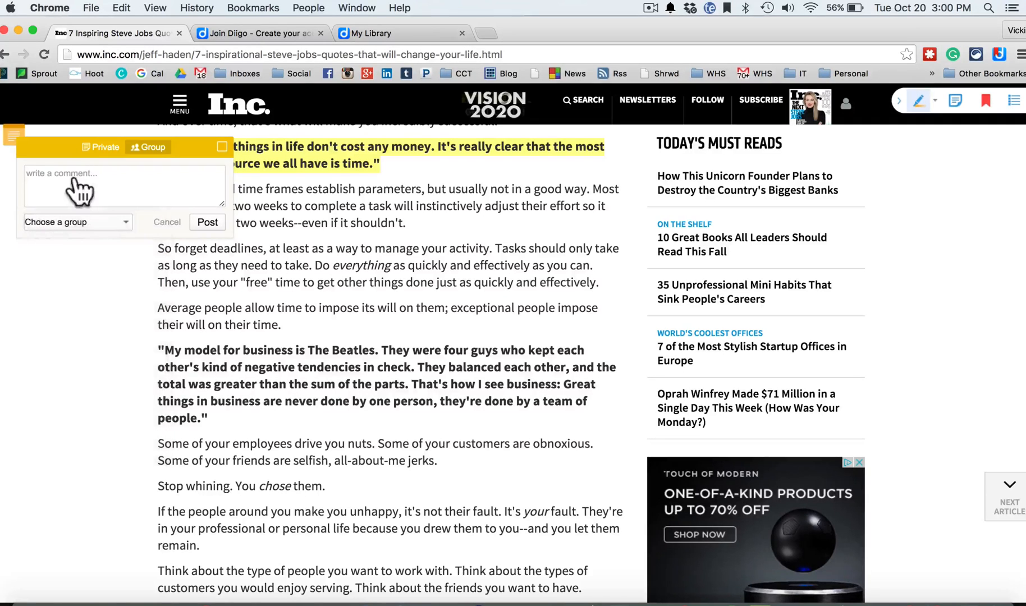
text(Great artic)
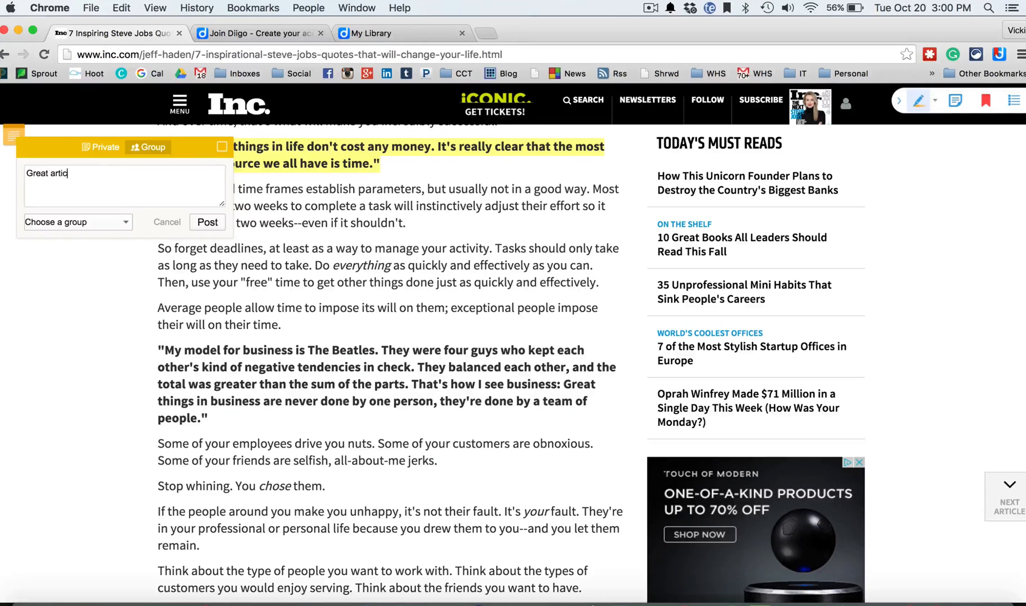
text(le on Steve Job)
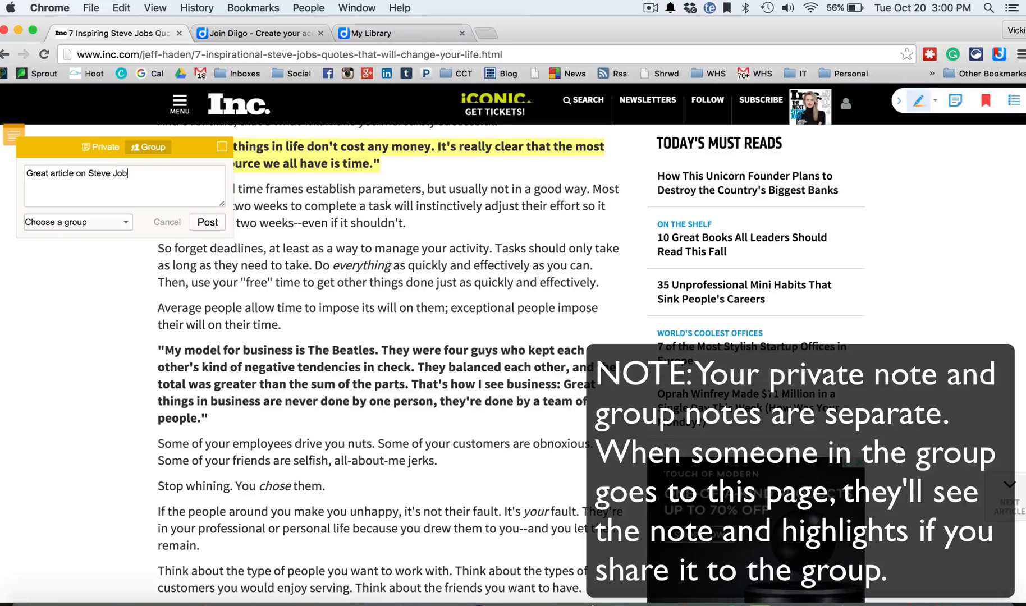
click(75, 222)
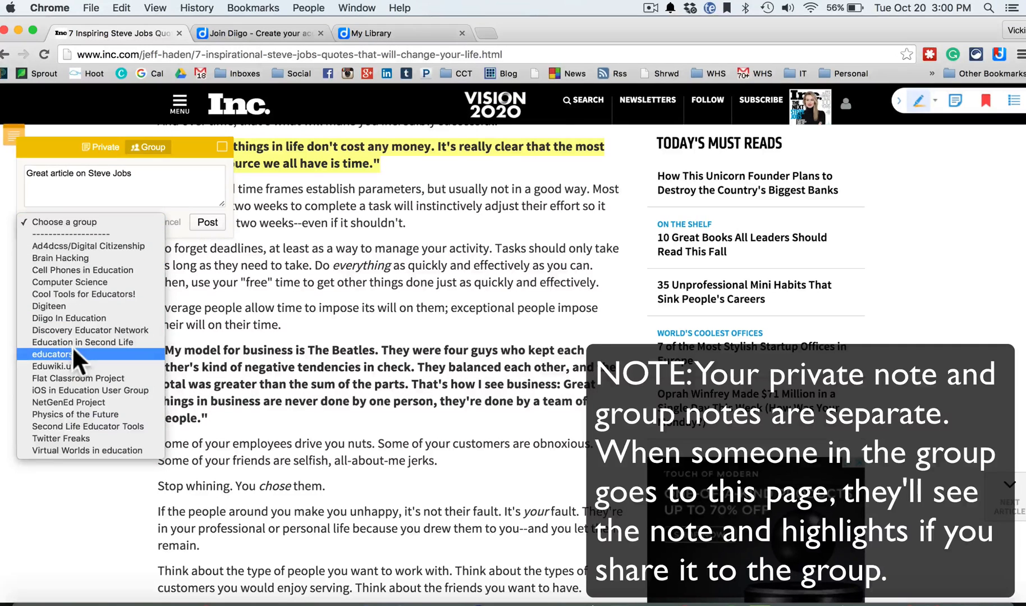
click(50, 354)
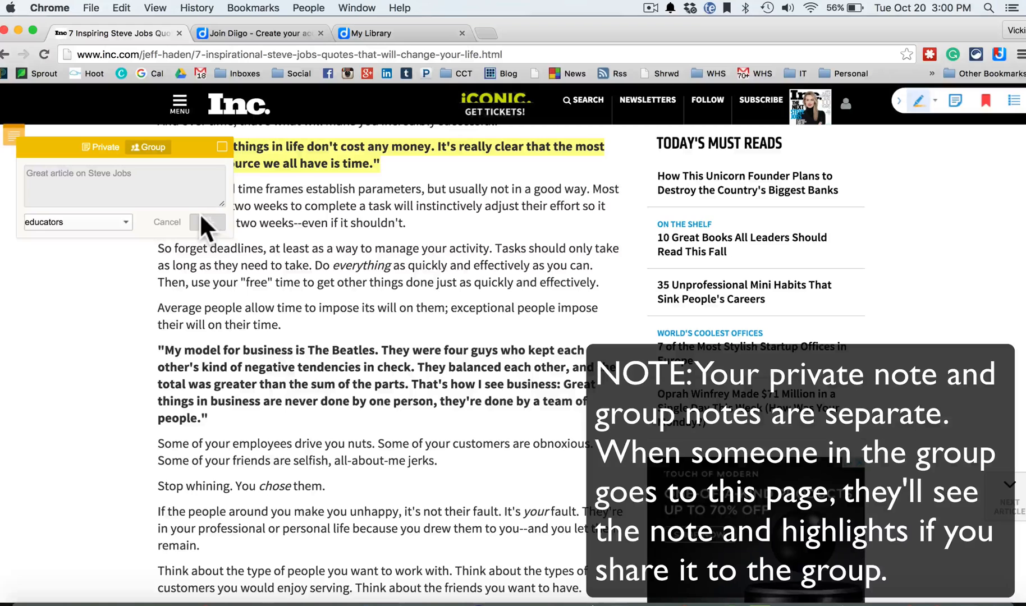
click(208, 223)
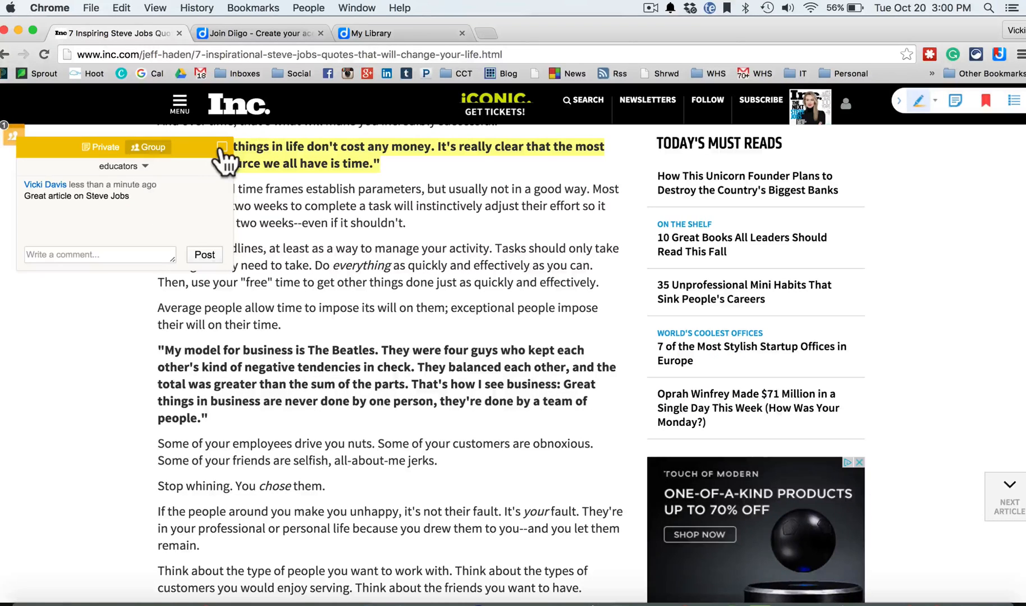